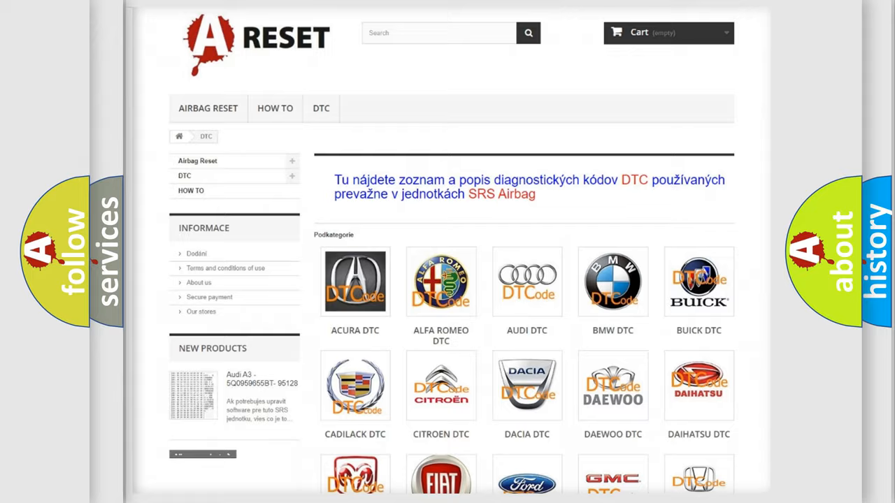
- Open FIAT DTC from the brand grid and scroll its fault-code list to the footer
{"action": "scroll", "scroll_direction": "down", "scroll_amount": 3}
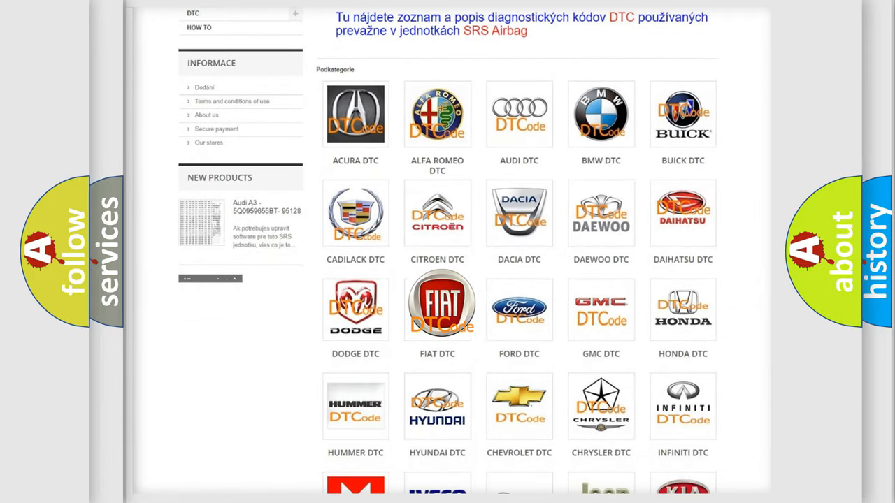
{"action": "left_click", "coordinate": [436, 304]}
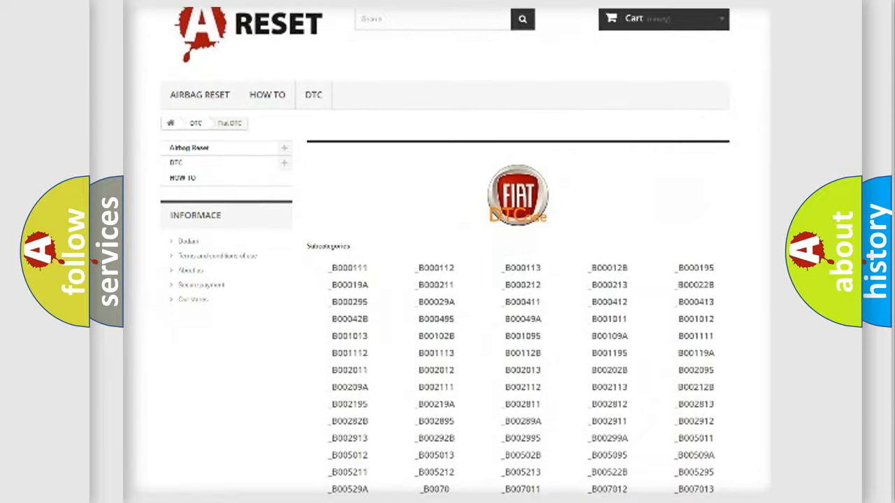
{"action": "scroll", "scroll_direction": "down", "scroll_amount": 3}
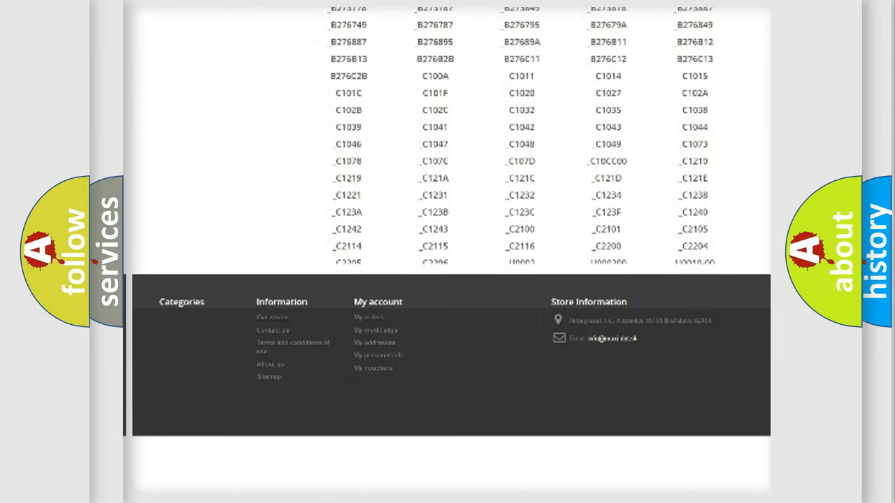